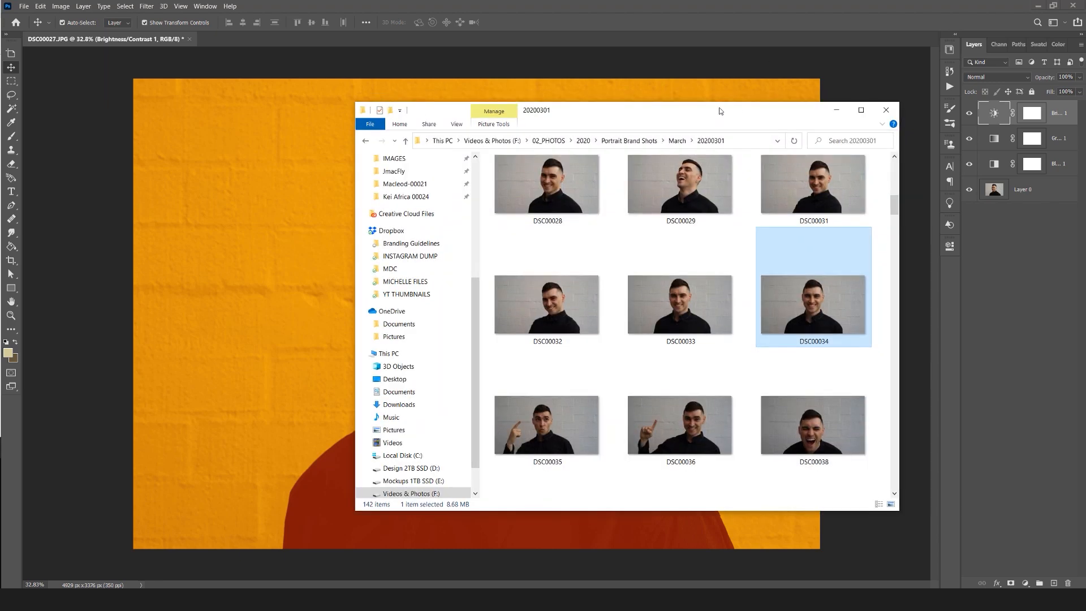
mouse_move(829, 314)
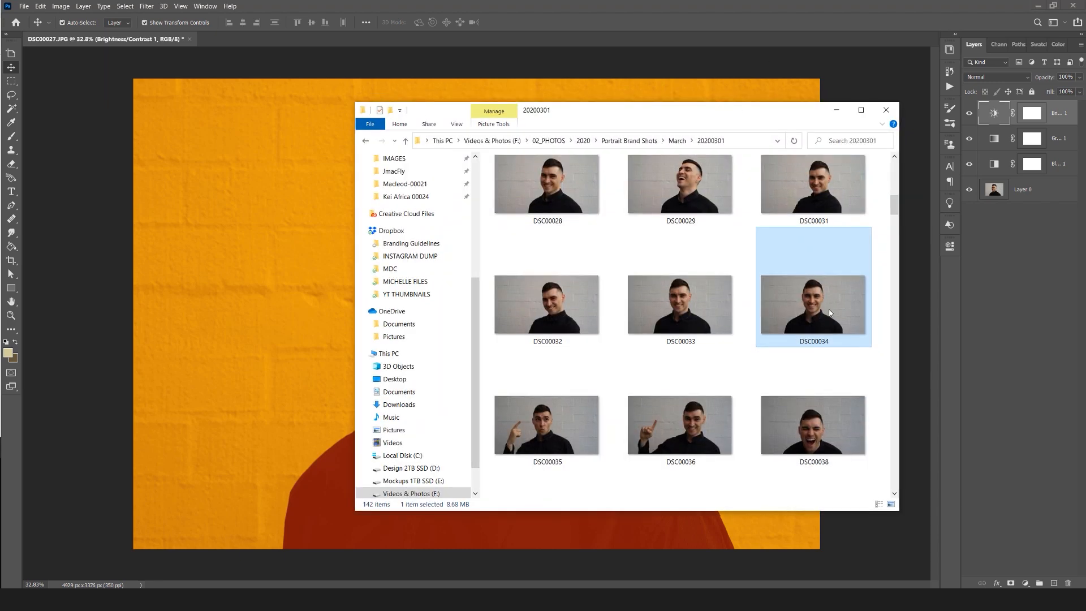
Open the portrait photo DSC00034 from the 20200301 folder into Photoshop.
double_click(813, 305)
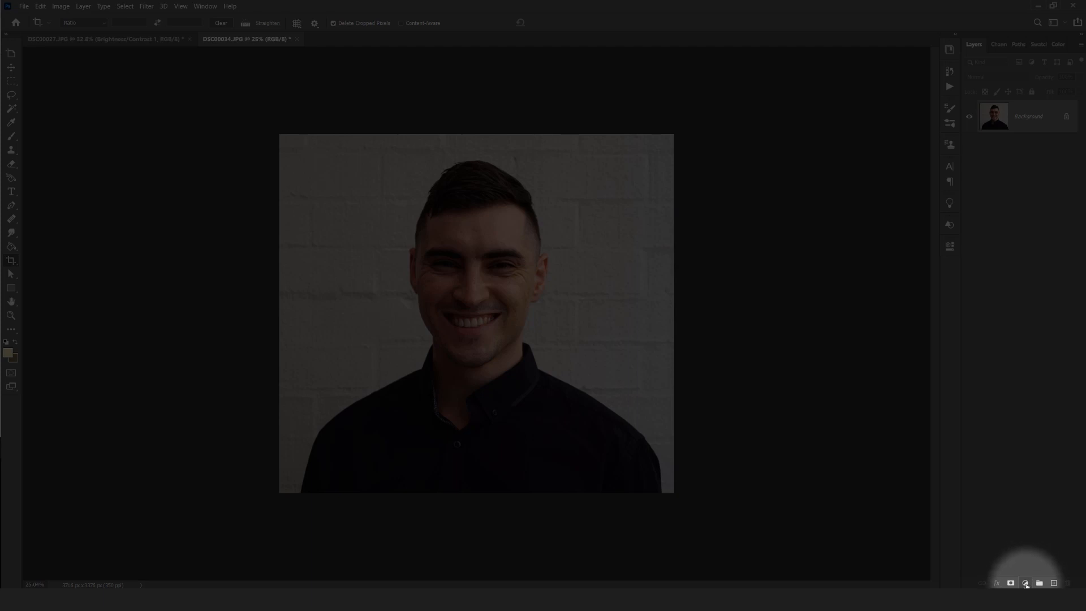
Add a Gradient Map adjustment layer and bring up its Gradient Editor from the Properties panel.
left_click(1026, 583)
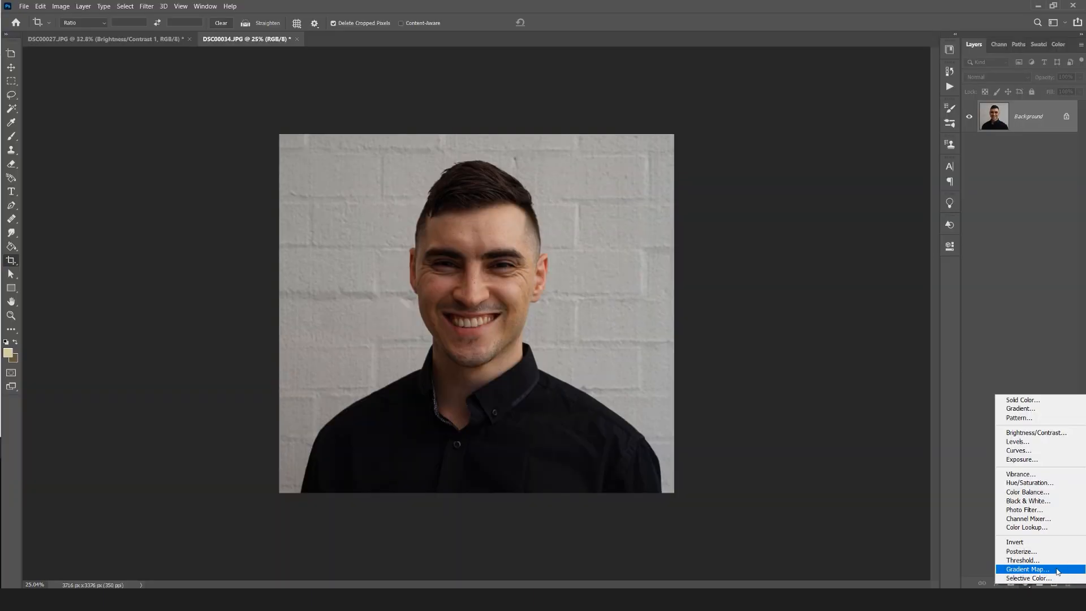
left_click(1027, 569)
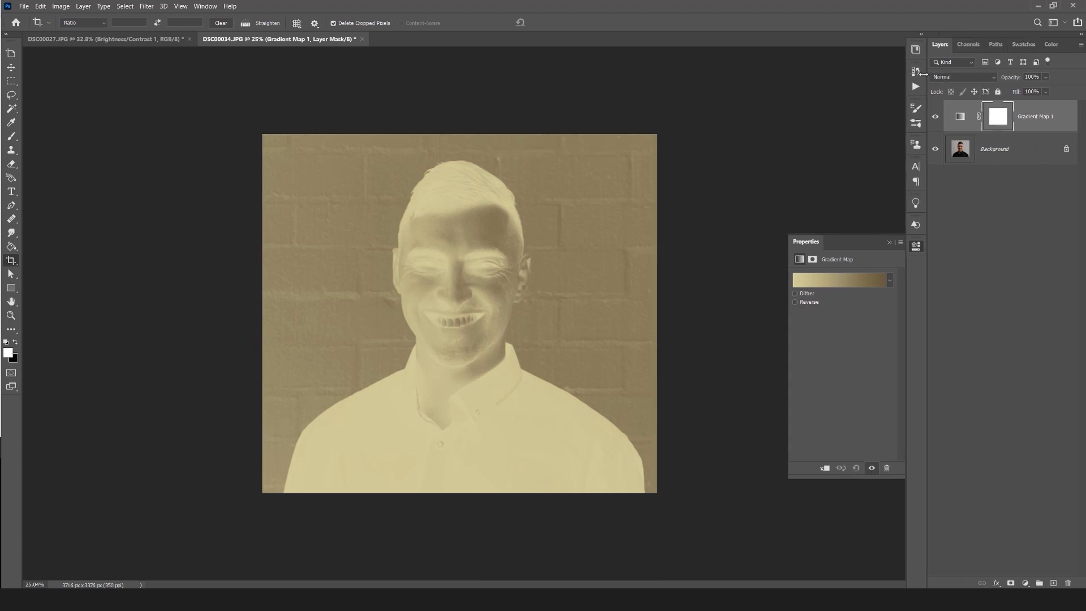
left_click(958, 116)
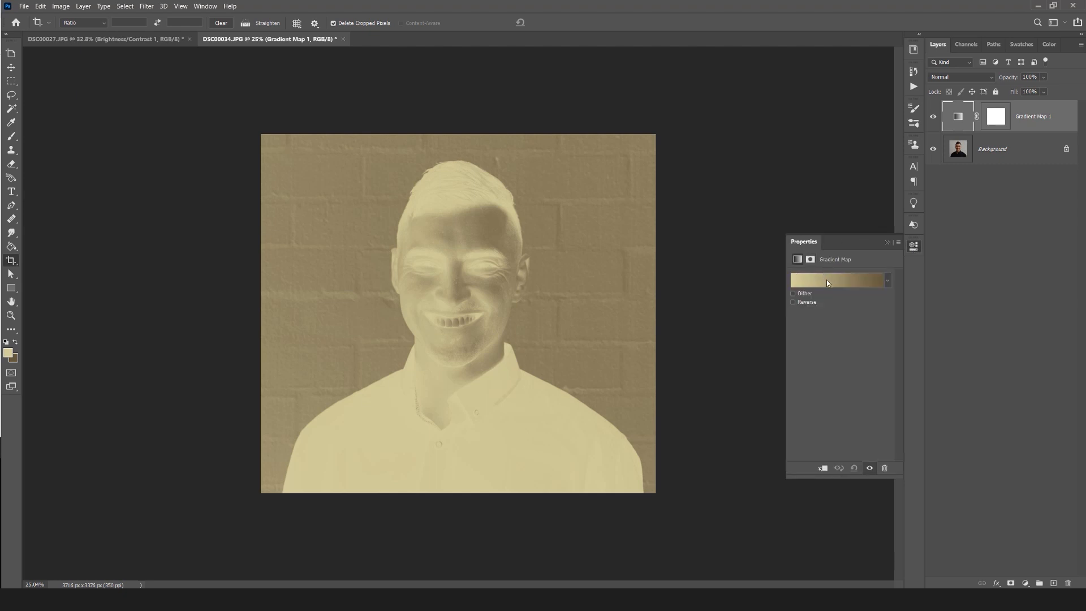
left_click(836, 281)
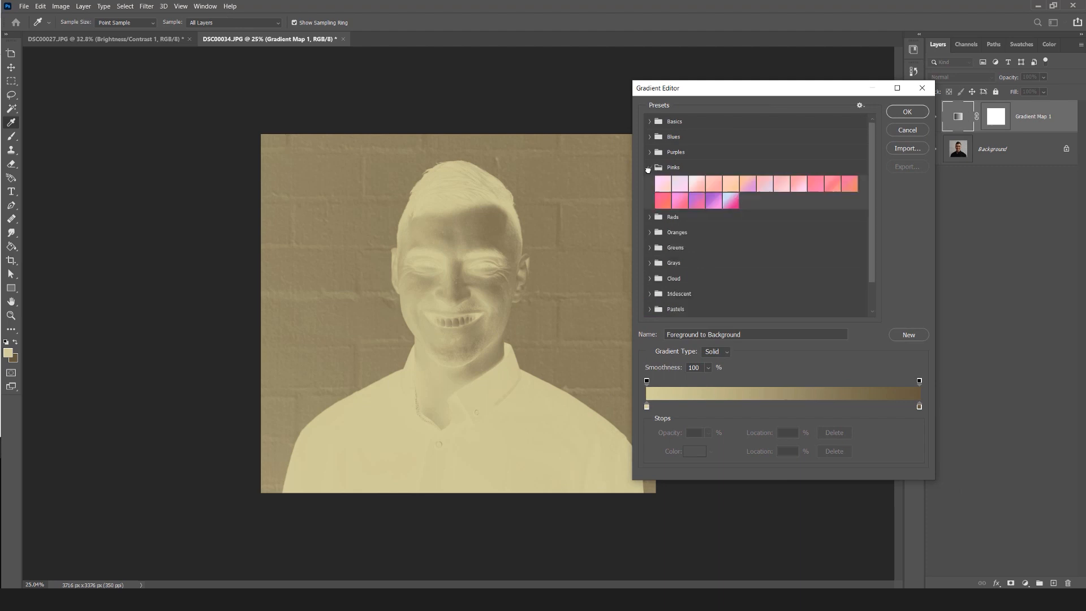
Expand the Purples and Blues preset folders and apply the Blue_27 purple-to-cyan gradient.
left_click(649, 151)
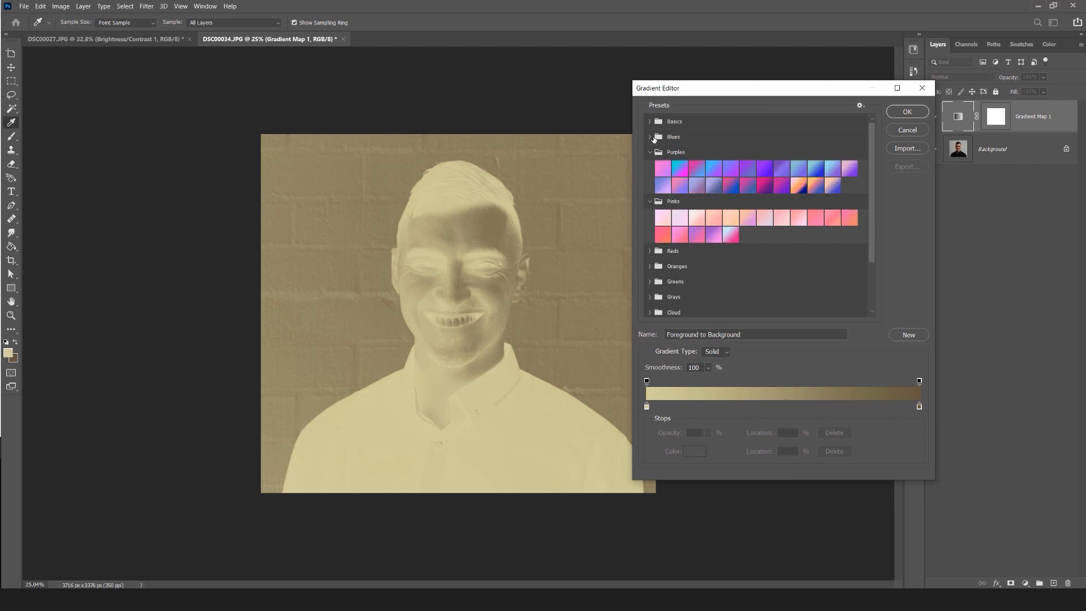
left_click(649, 137)
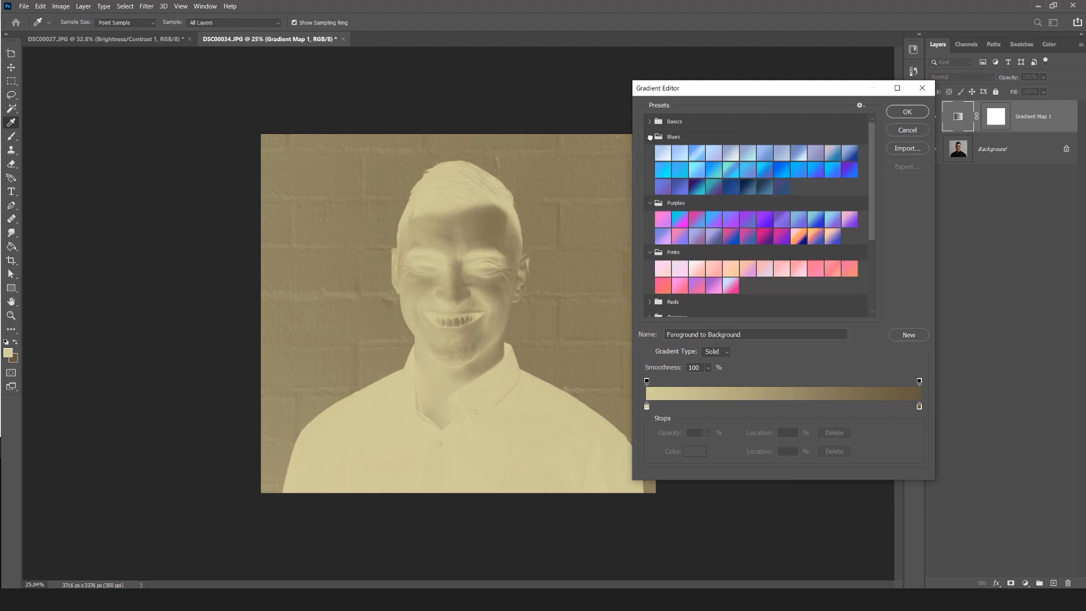
left_click(697, 186)
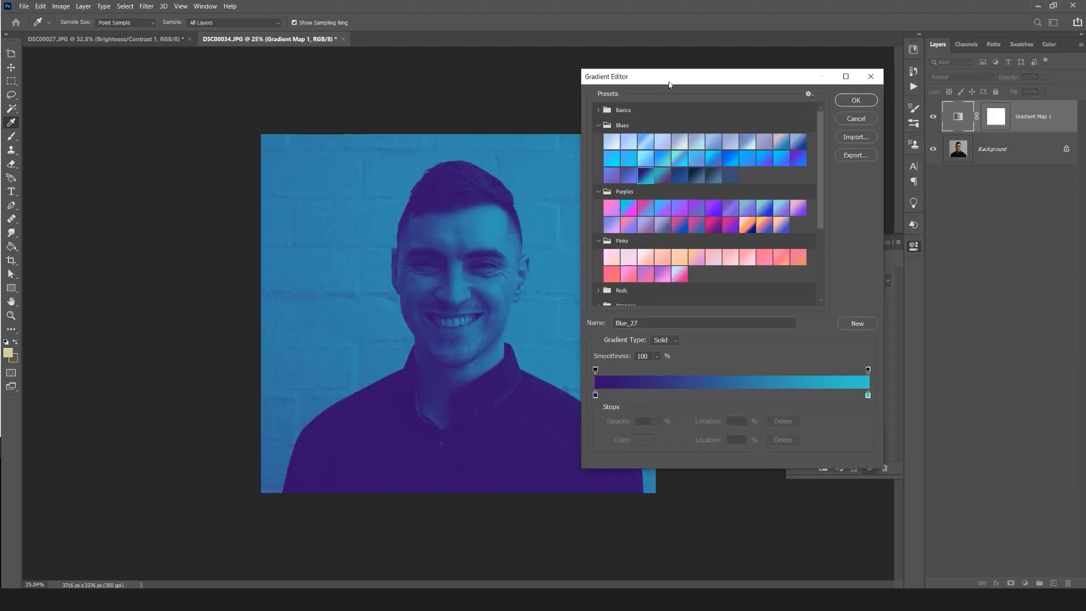
scroll("down", 3)
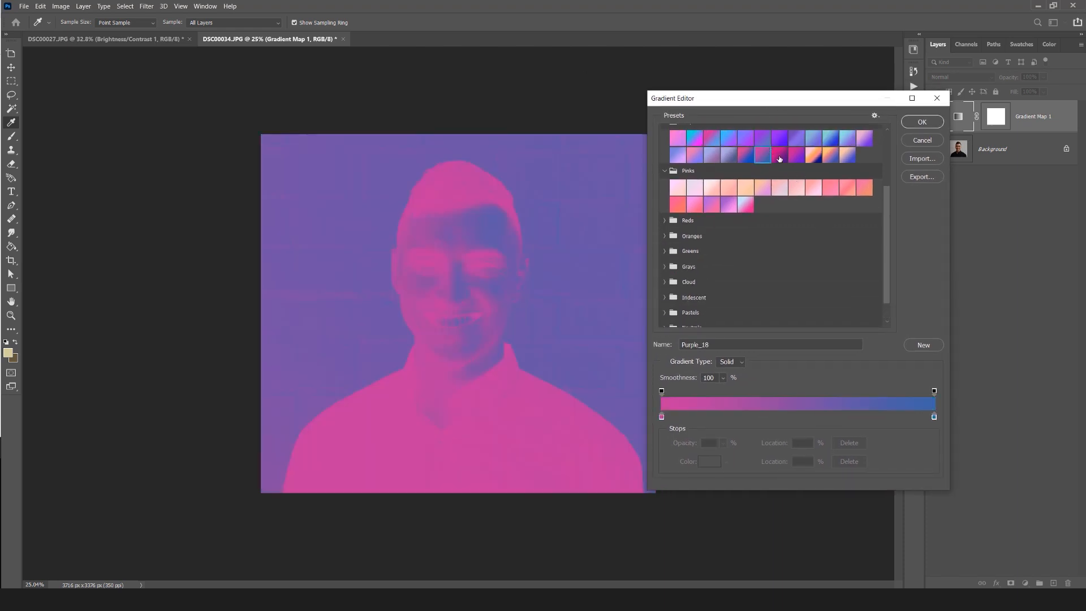
left_click(719, 191)
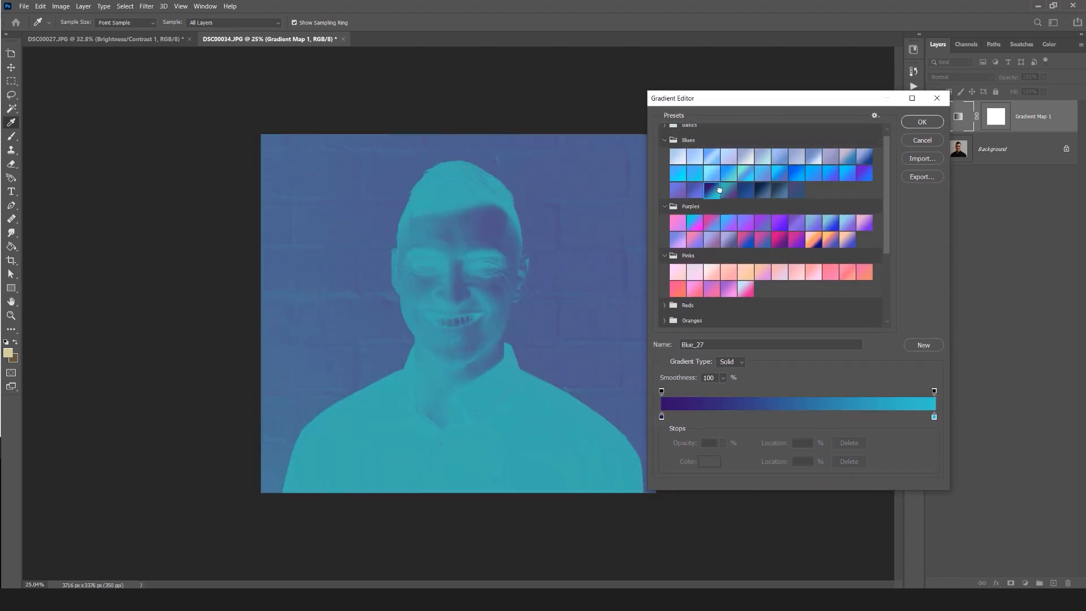
scroll("down", 3)
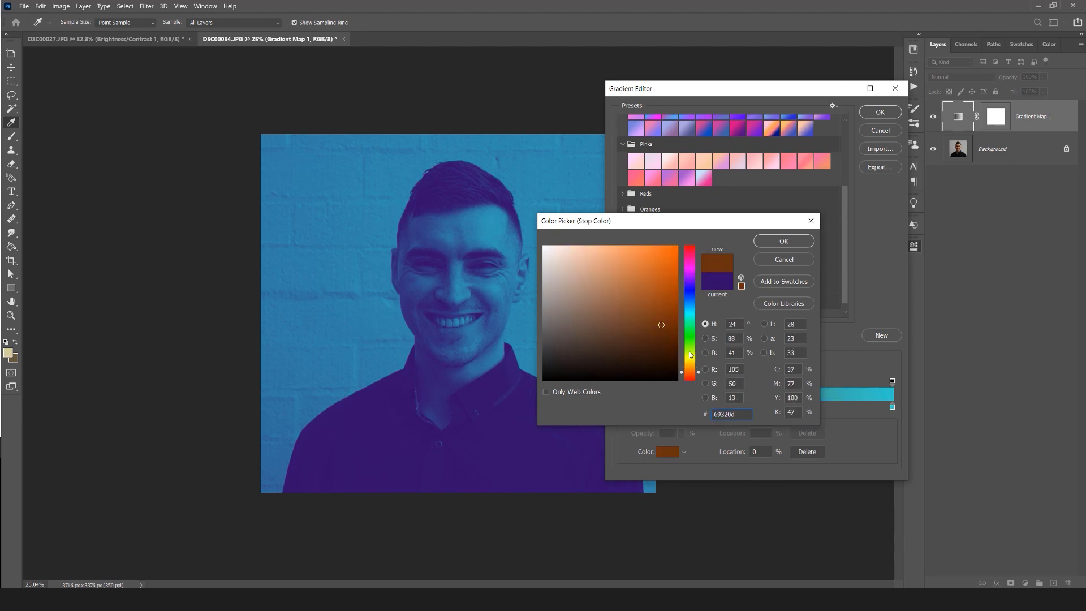
Set the gradient's dark stop to orange and its light stop to yellow.
left_click(783, 240)
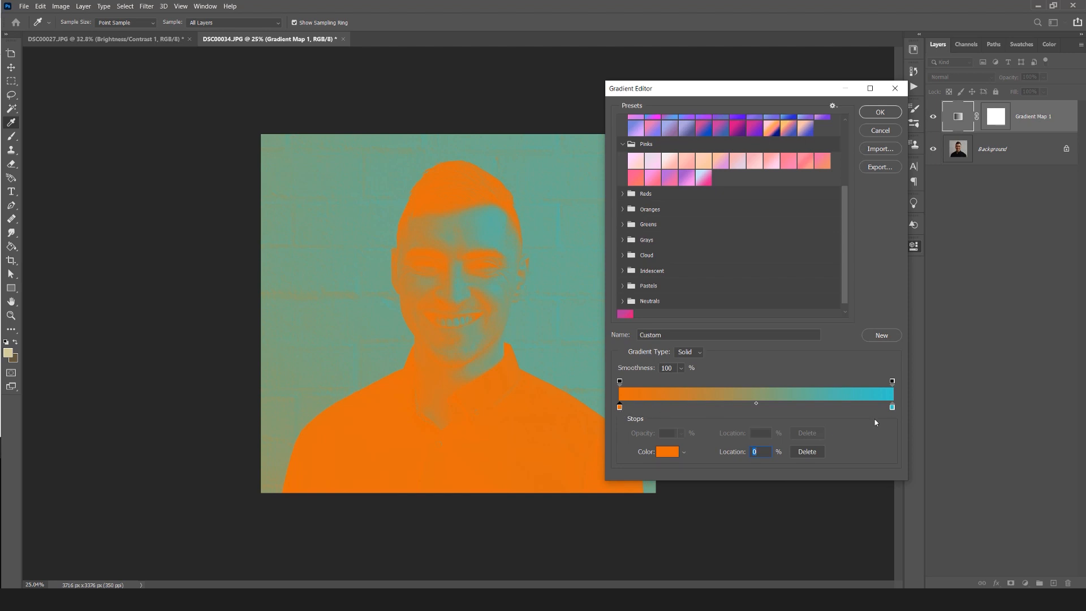
mouse_move(893, 408)
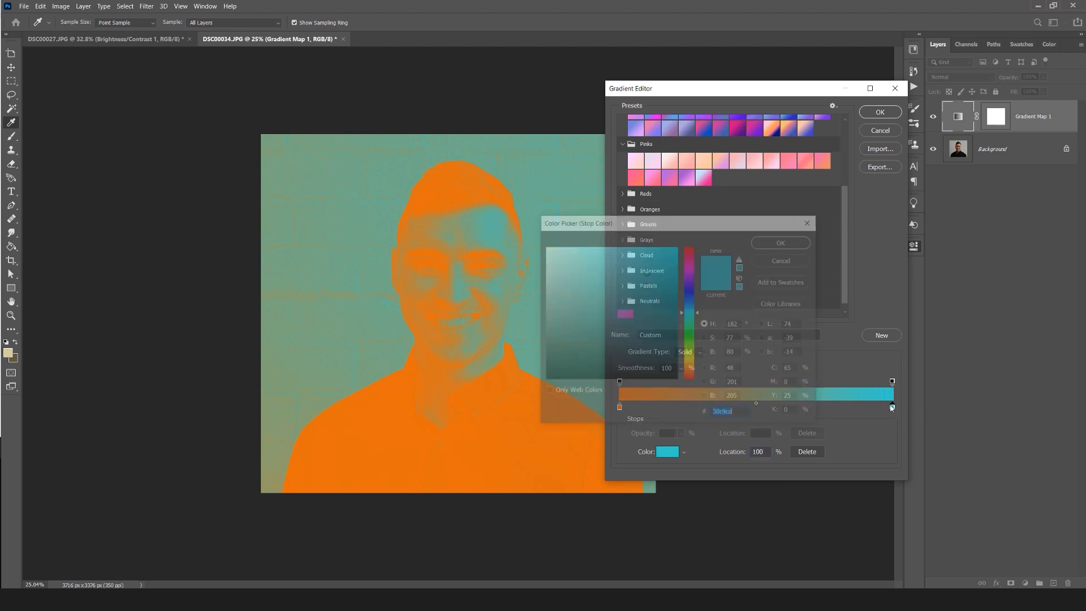
left_click(646, 271)
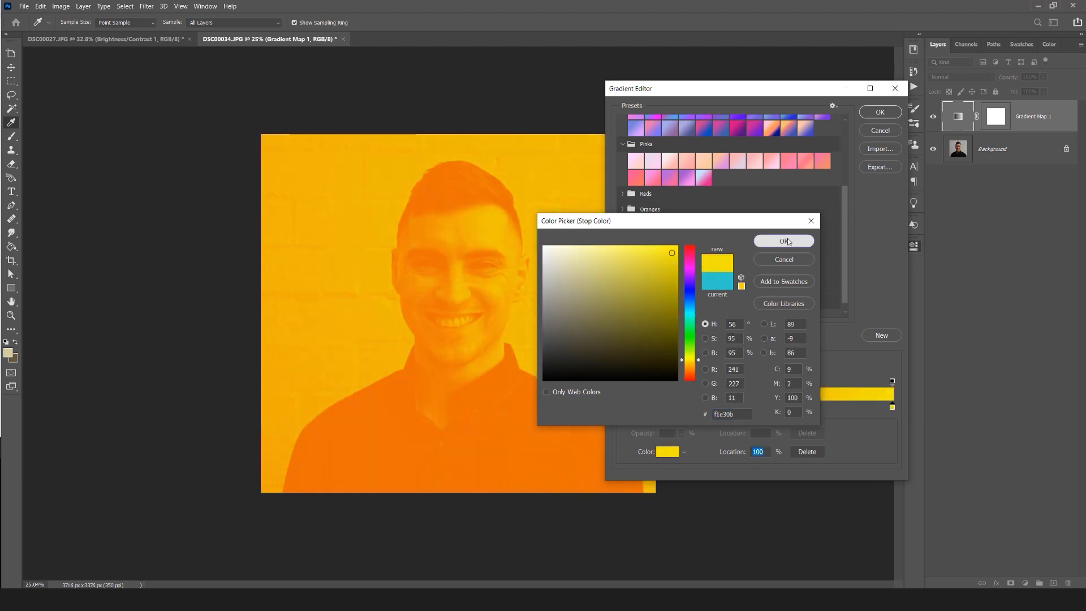
left_click(783, 240)
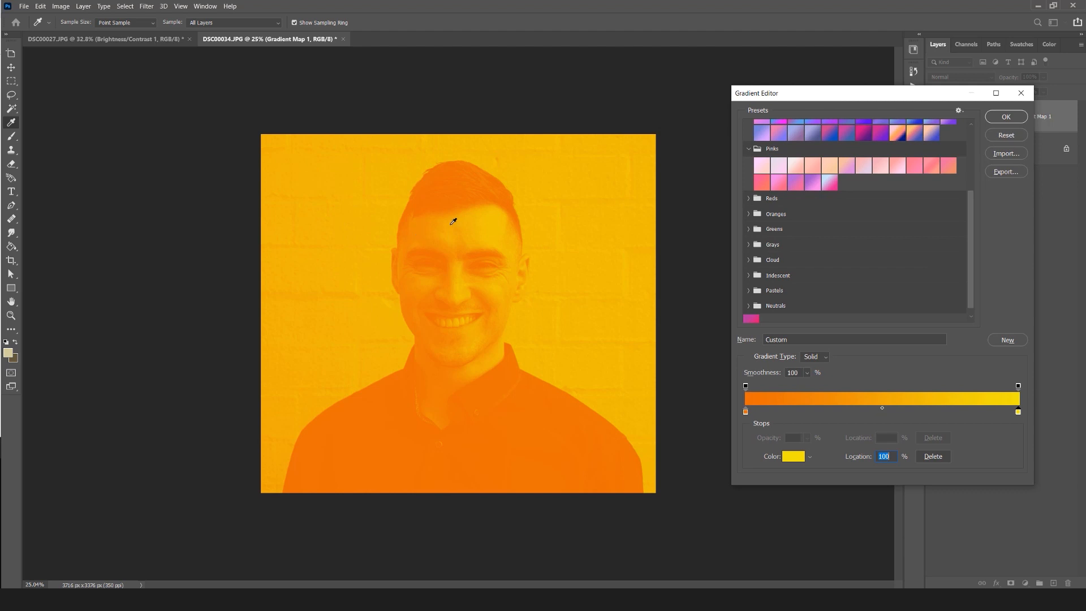
Recolour the gradient's dark stop to a deep reddish brown via the Color Picker.
left_click(793, 456)
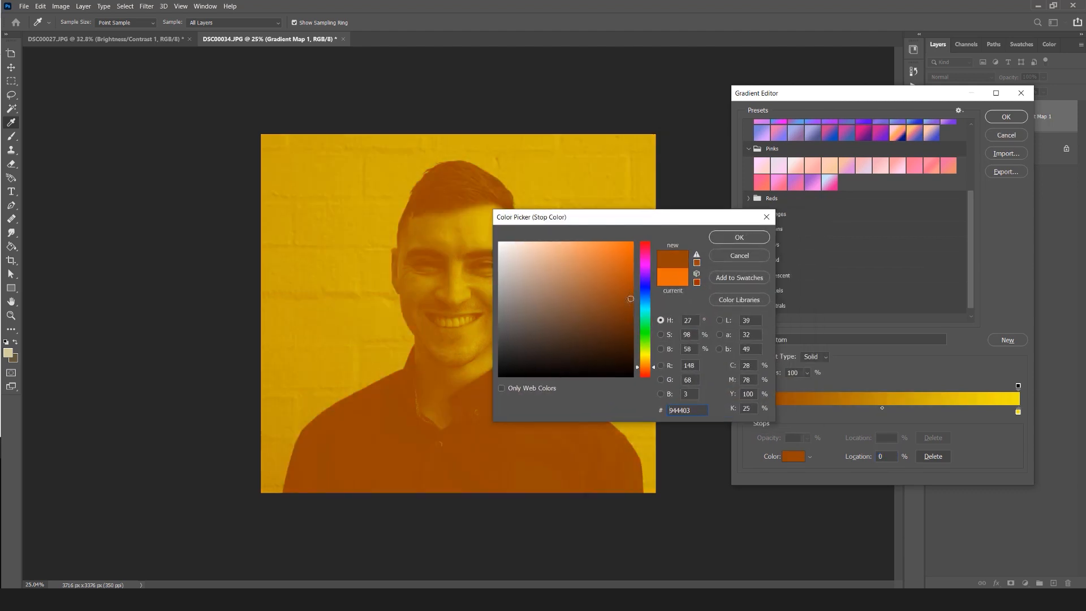
left_click(628, 262)
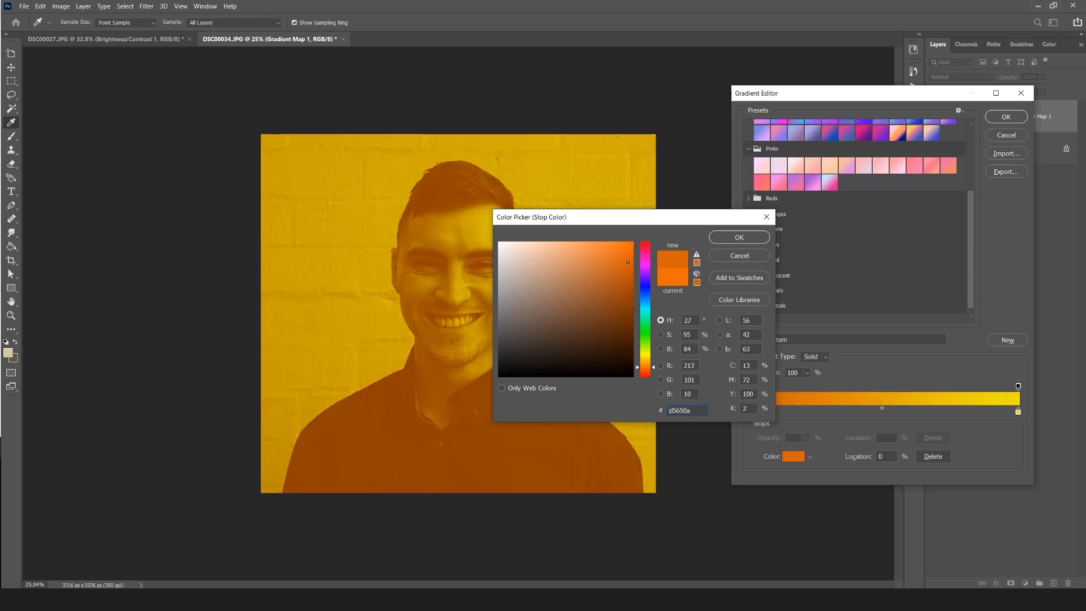
left_click(624, 368)
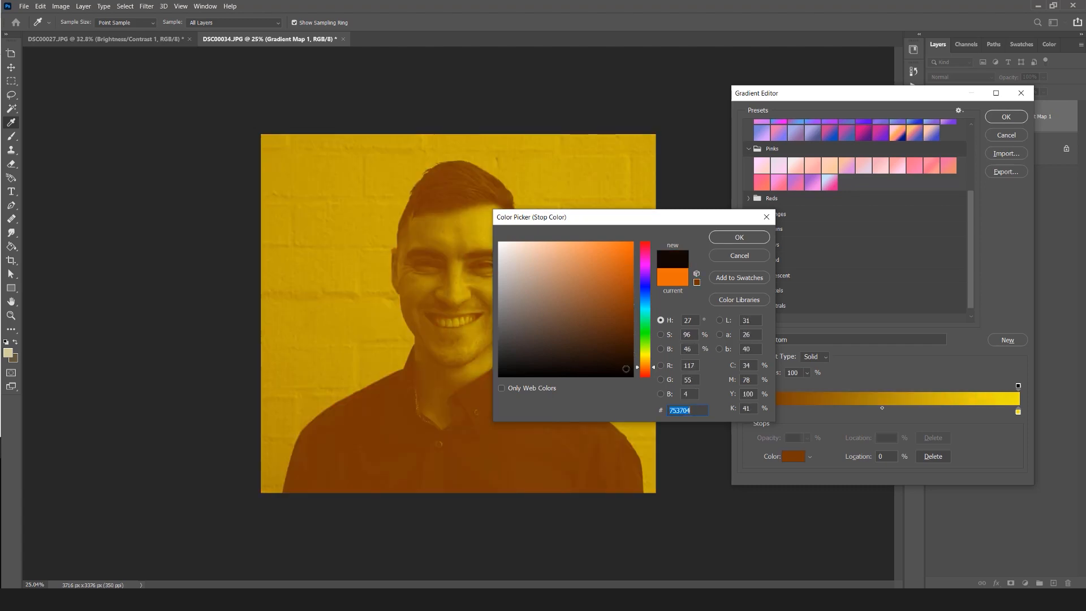
left_click(630, 308)
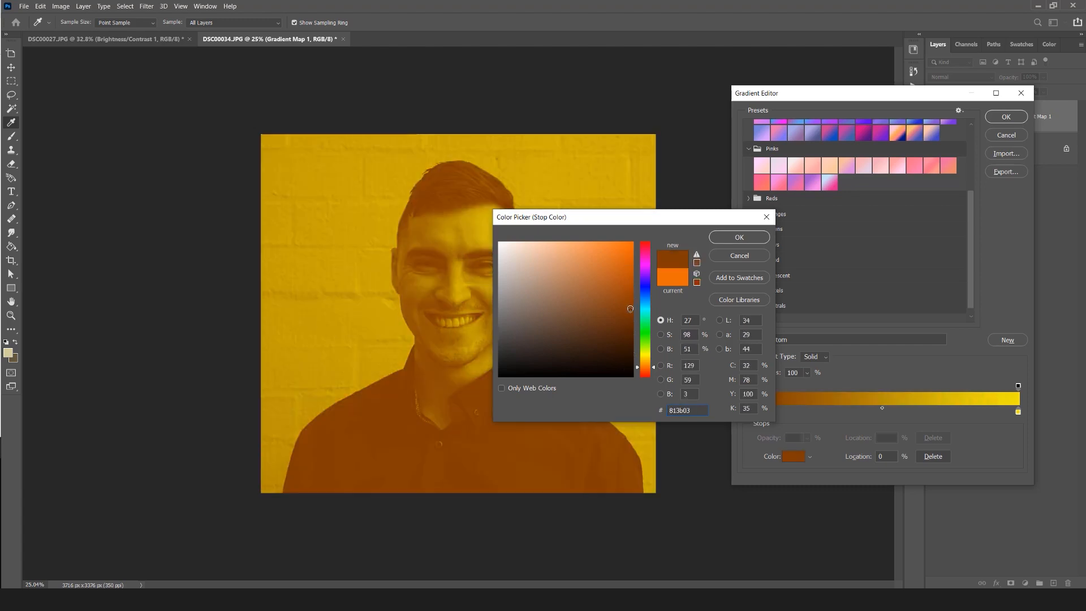
left_click(633, 298)
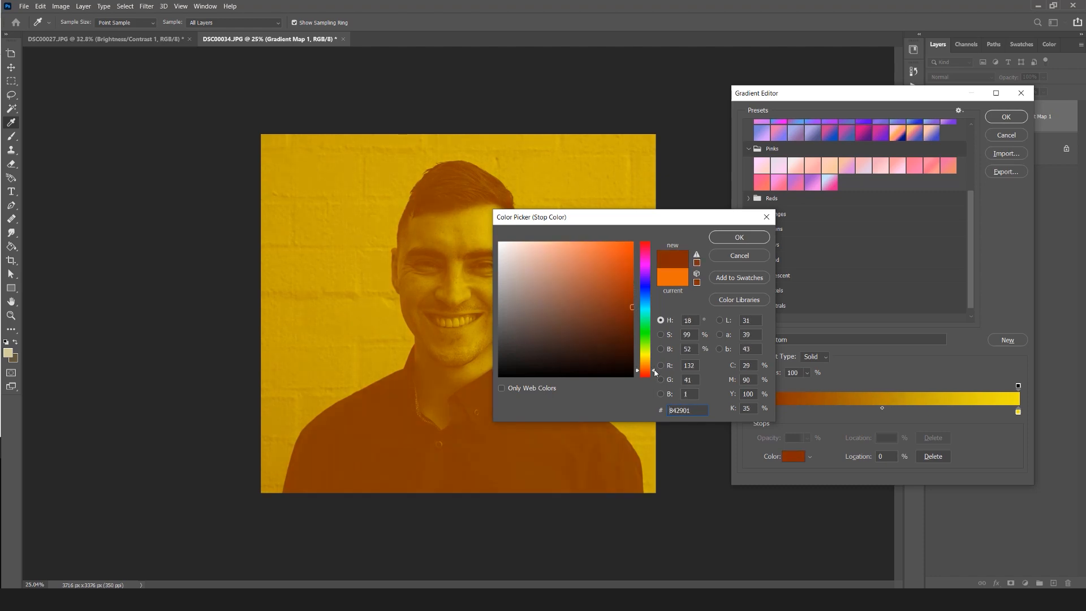
left_click(738, 237)
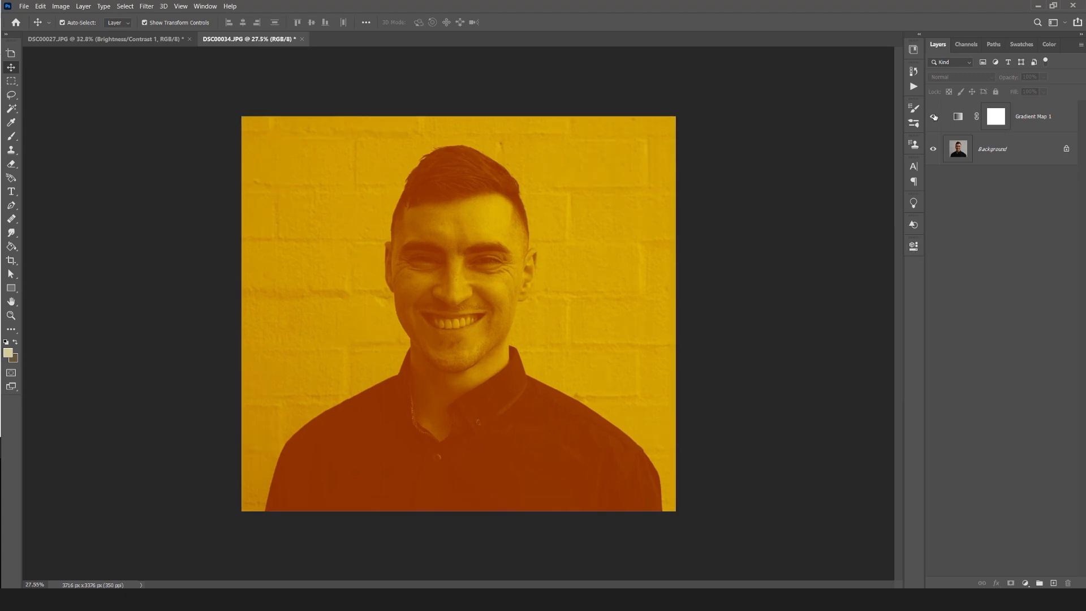
Add a Brightness/Contrast layer (brightness 5, contrast 31) and toggle the gradient map to compare.
left_click(934, 116)
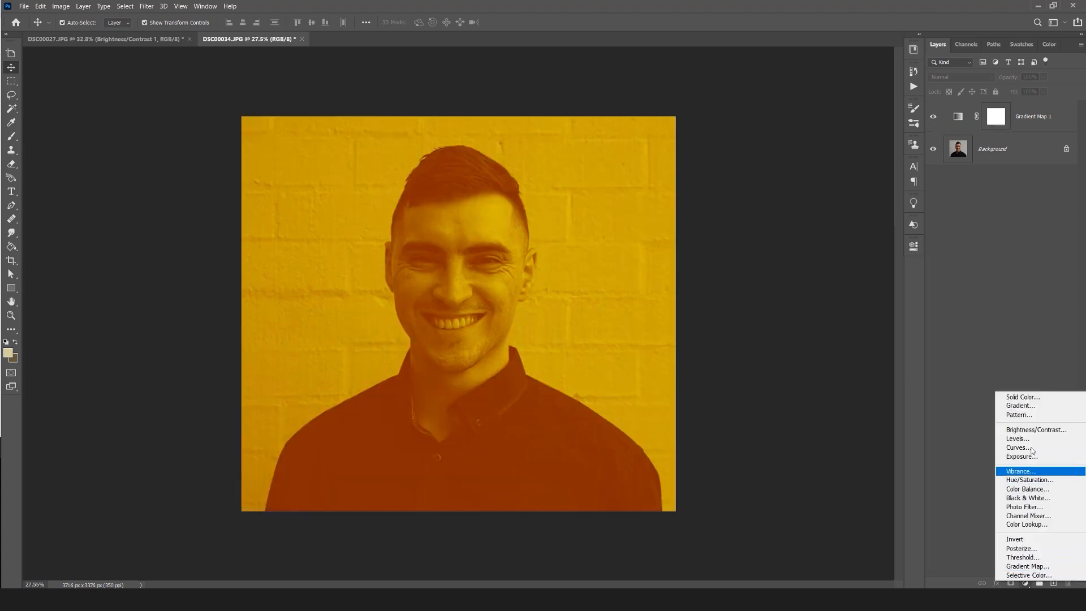
left_click(1036, 430)
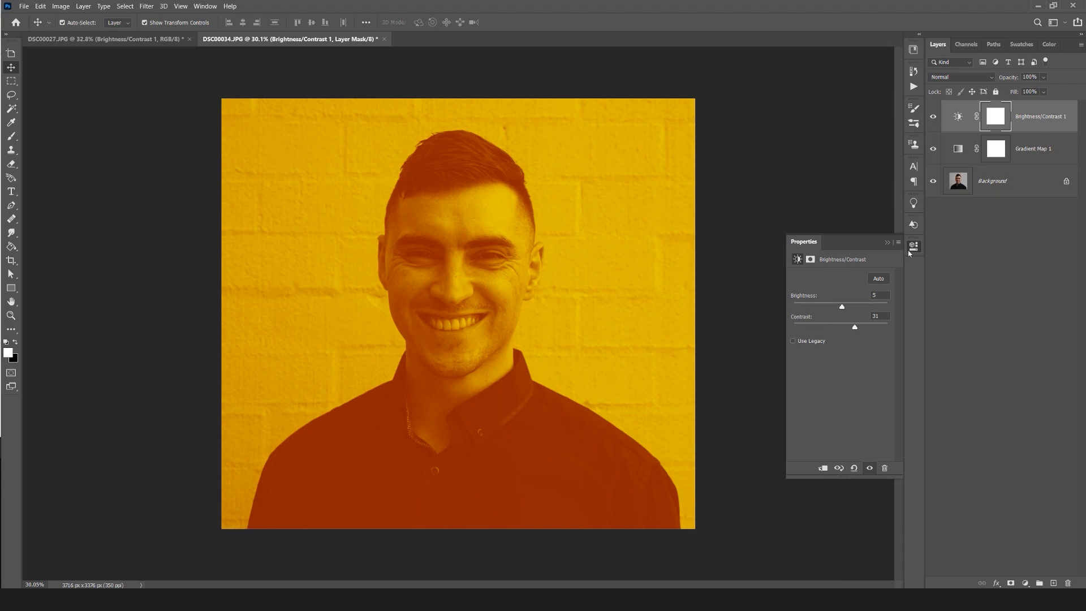
left_click(934, 147)
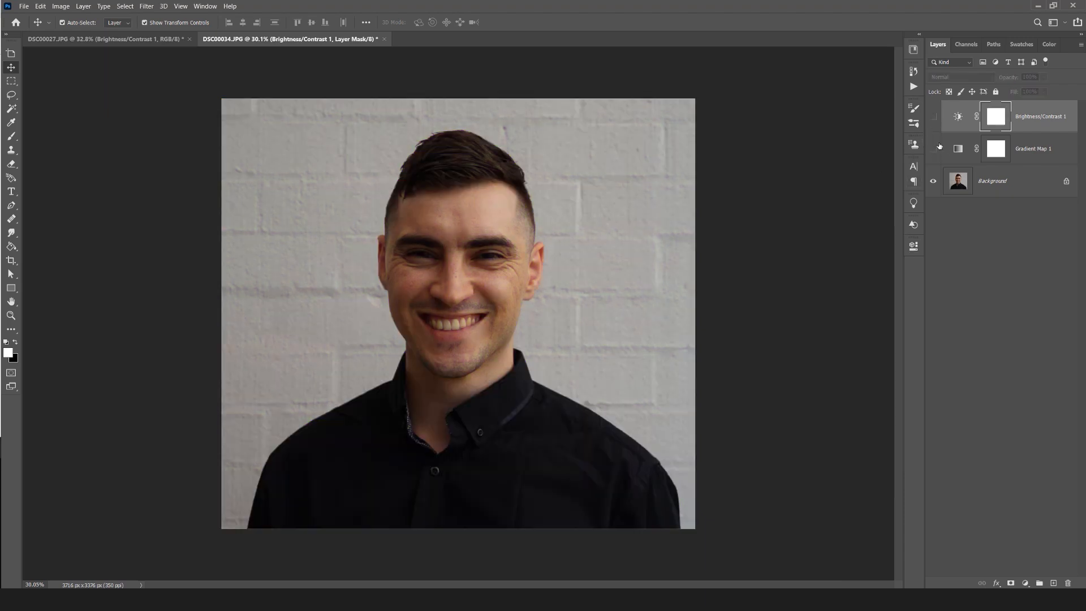
left_click(934, 148)
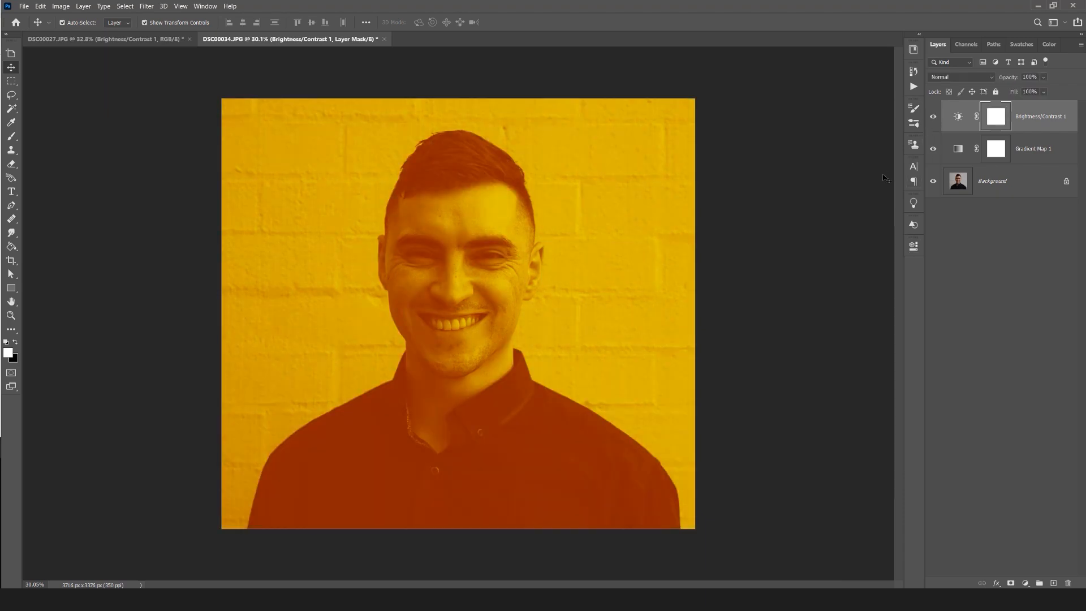